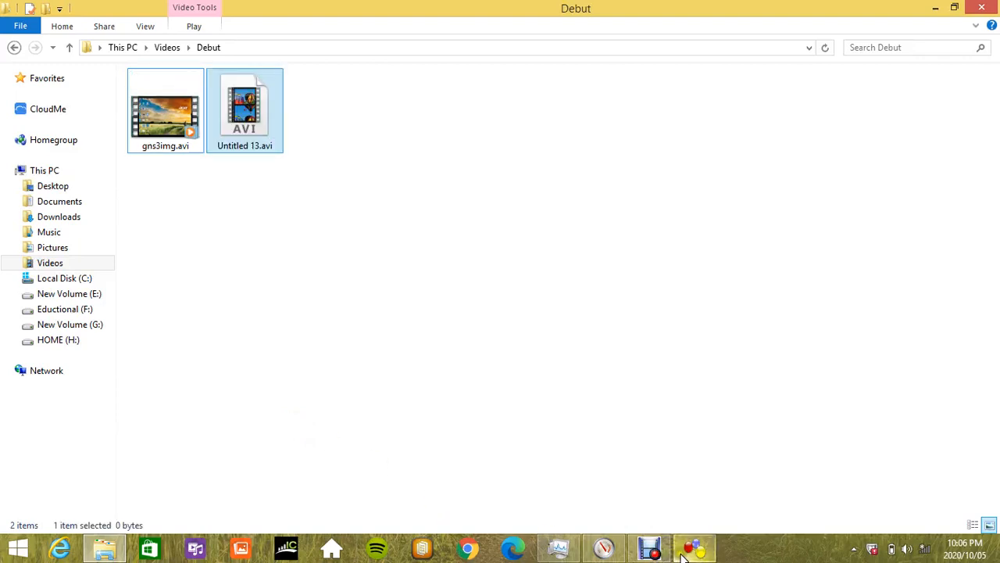
- Bring the GNS3 window with router R1 on the canvas to the front
{"action": "left_click", "coordinate": [697, 548]}
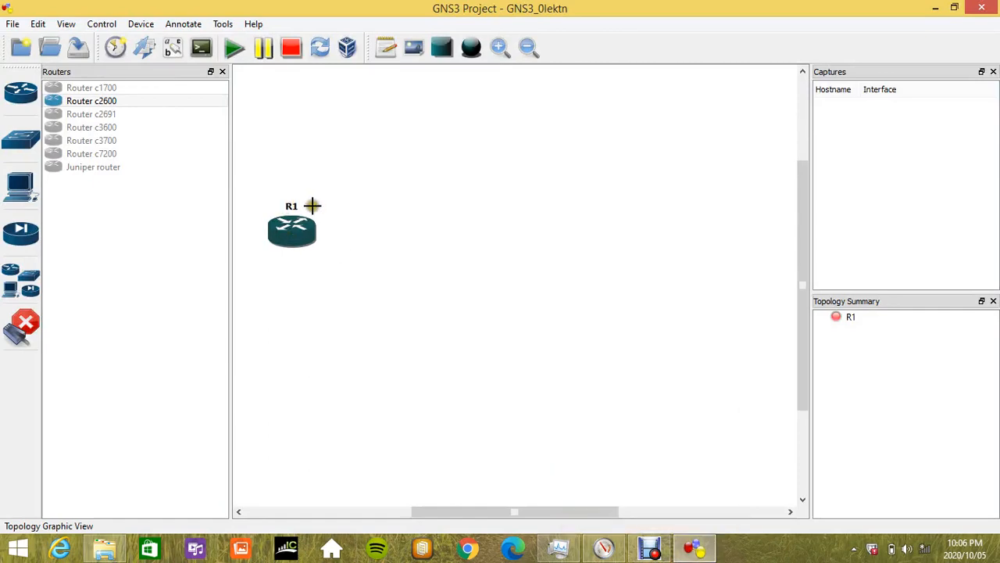
{"action": "mouse_move", "coordinate": [392, 240]}
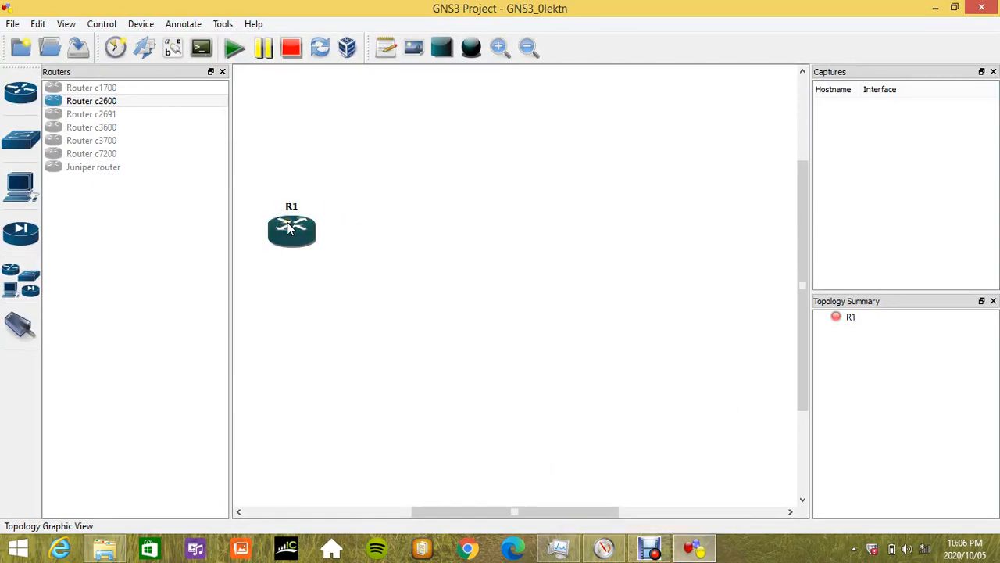
{"action": "mouse_move", "coordinate": [291, 228]}
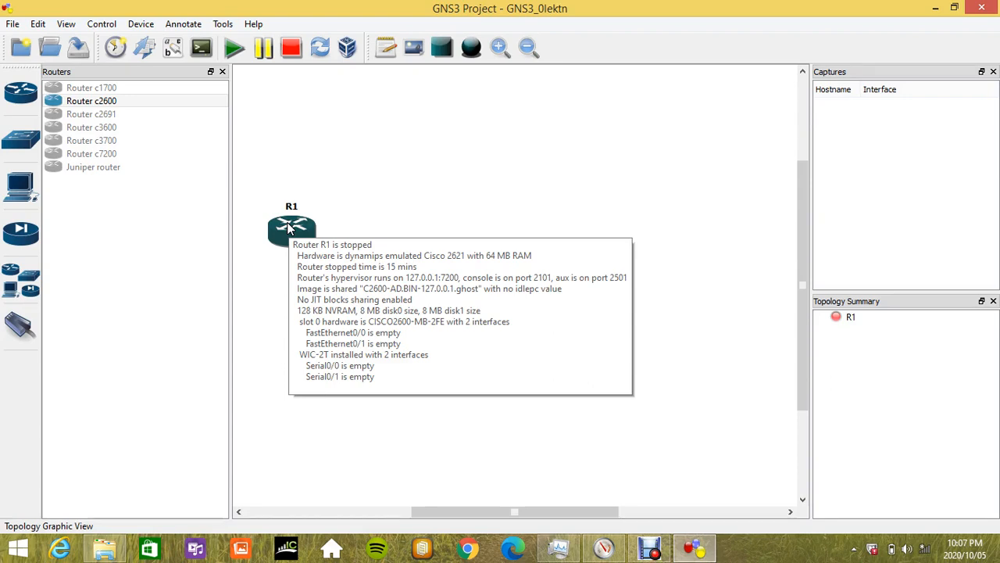
{"action": "mouse_move", "coordinate": [300, 236]}
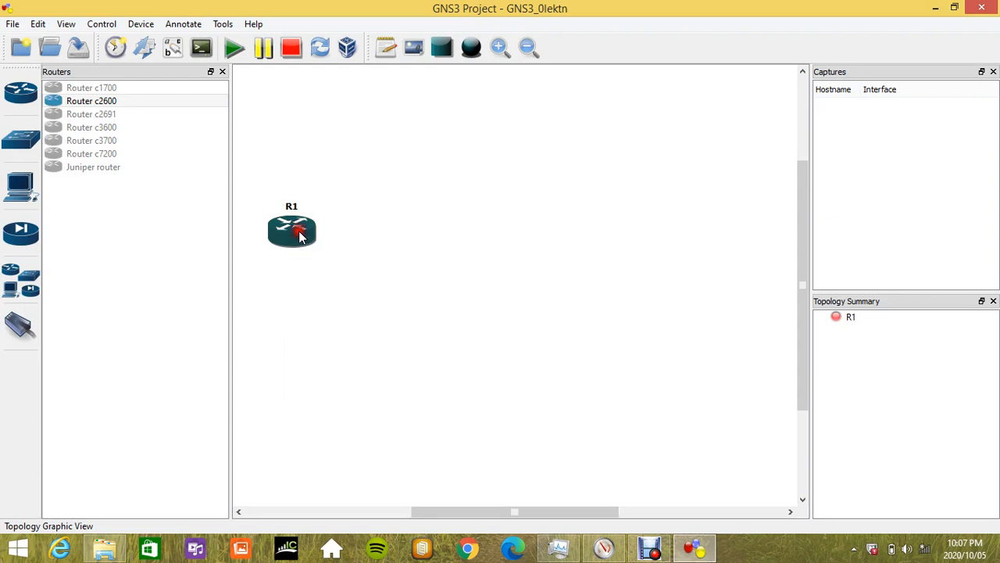
- Show Task Manager's CPU graph, around 90% while R1 runs without Idle PC
{"action": "left_click", "coordinate": [236, 47]}
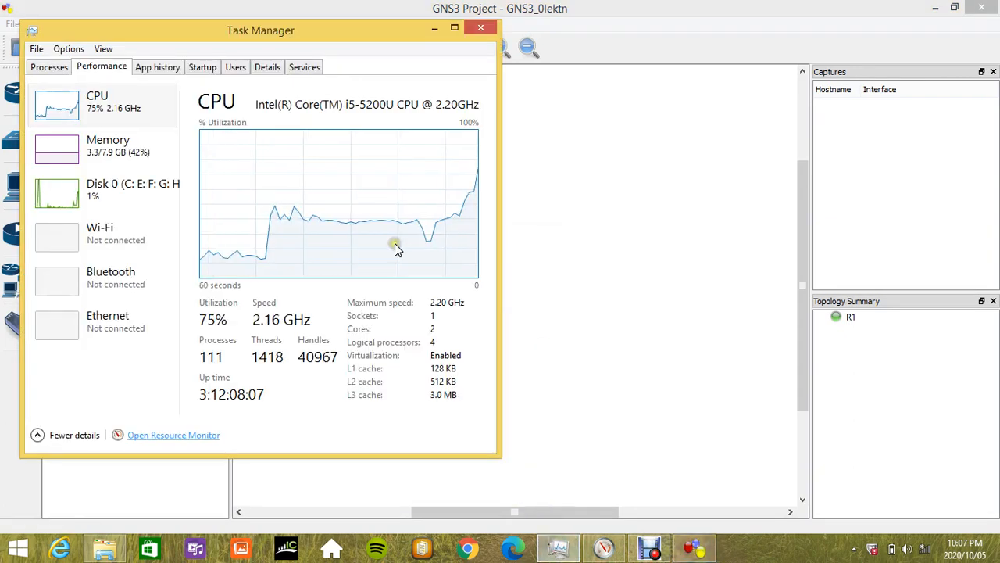
{"action": "mouse_move", "coordinate": [296, 237]}
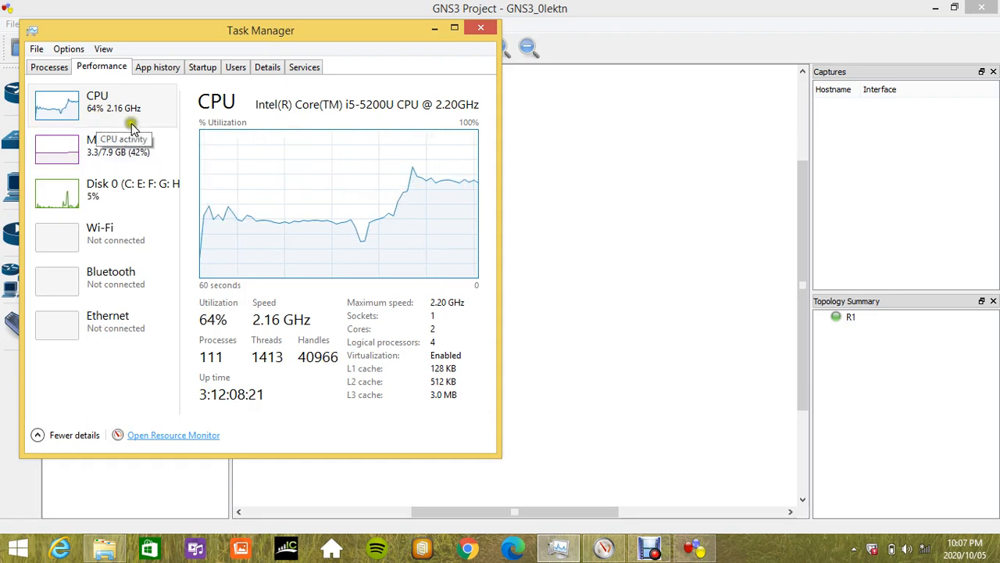
{"action": "mouse_move", "coordinate": [296, 272]}
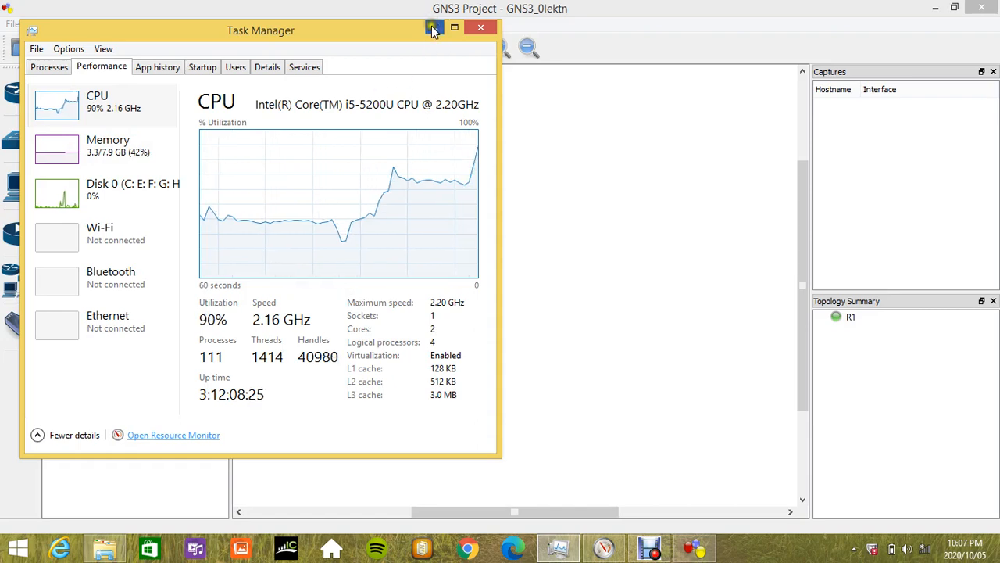
- Calculate Idle PC candidates for R1 and apply the starred value 0x8011eecc
{"action": "left_click", "coordinate": [478, 28]}
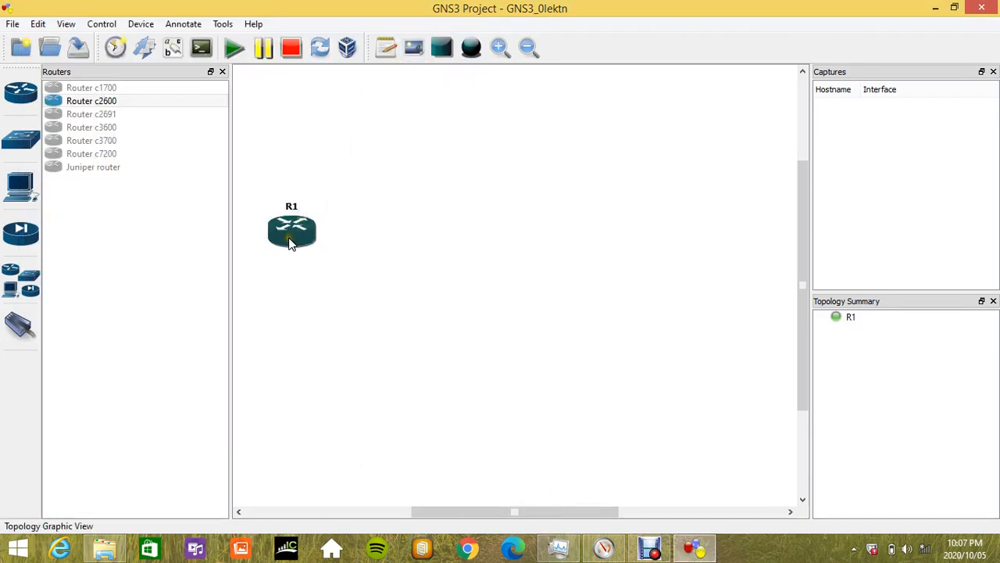
{"action": "right_click", "coordinate": [291, 235]}
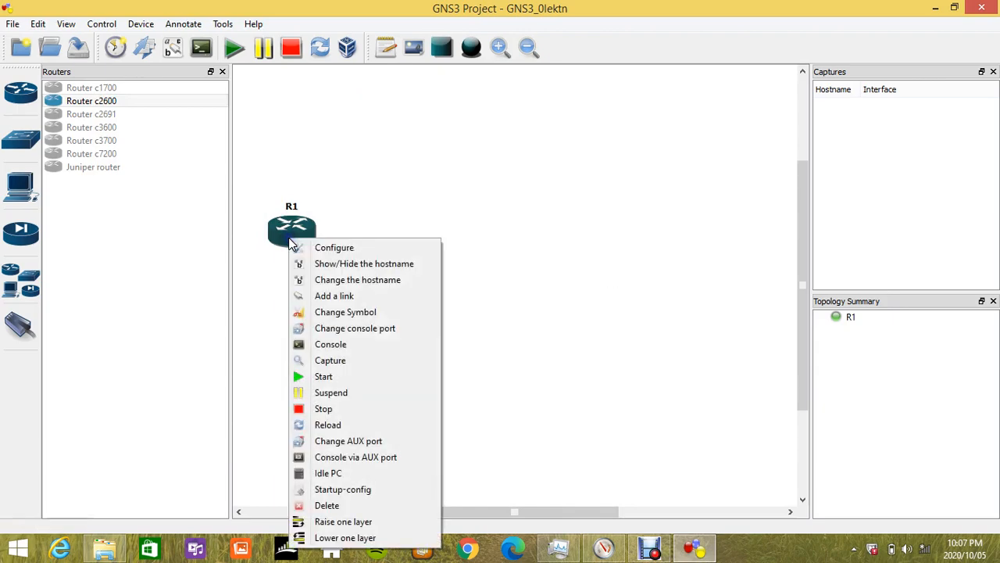
{"action": "mouse_move", "coordinate": [329, 474]}
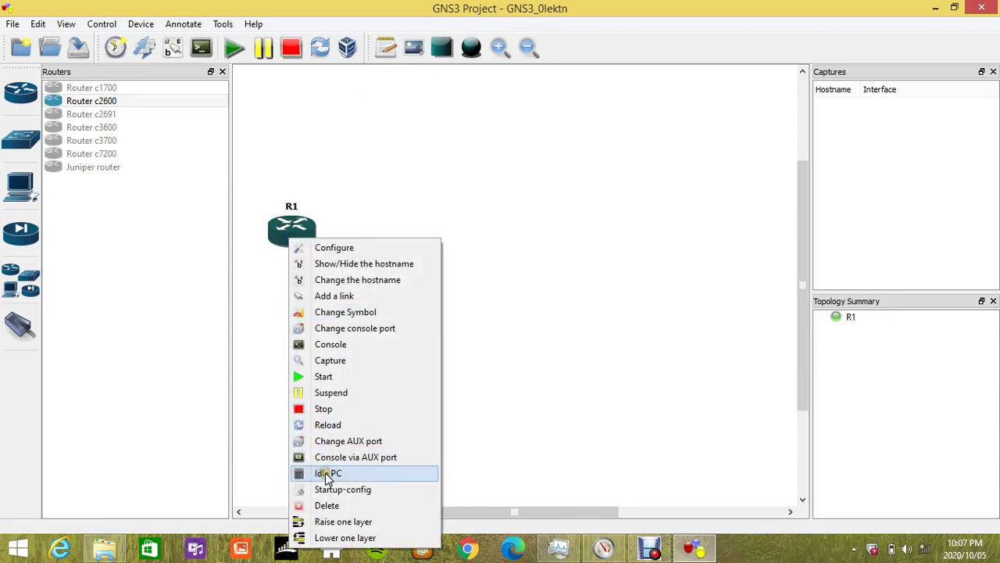
{"action": "left_click", "coordinate": [325, 472]}
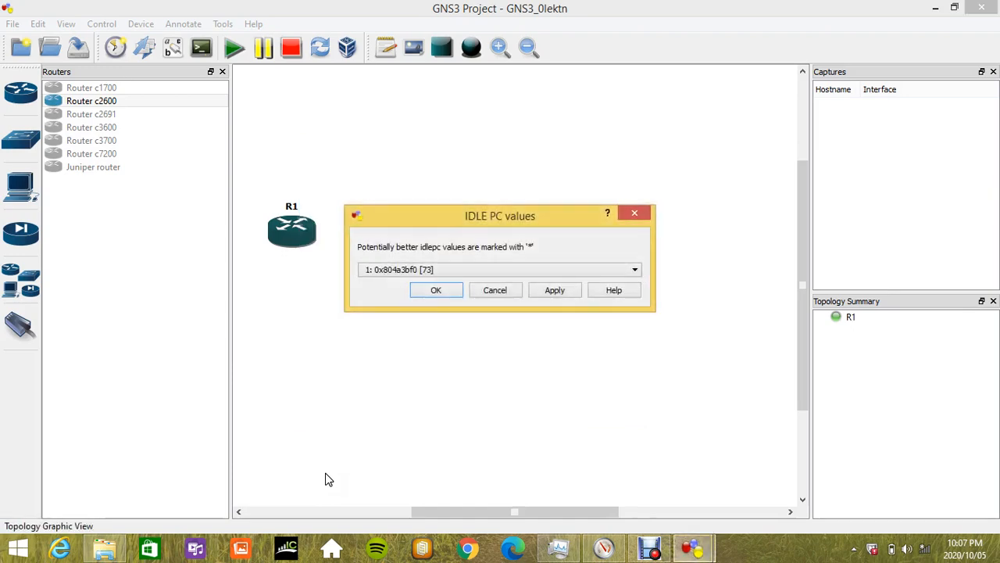
{"action": "left_click", "coordinate": [634, 269]}
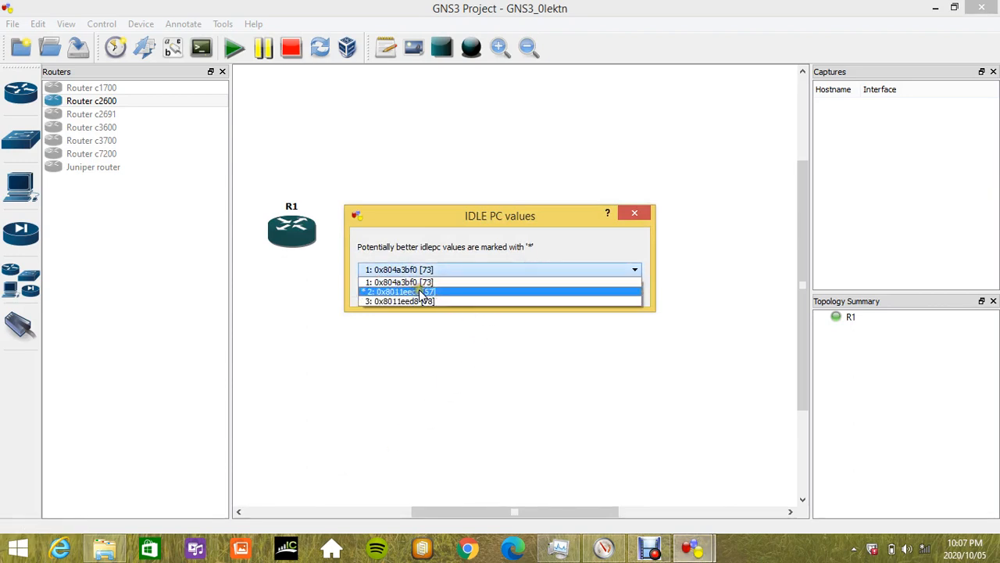
{"action": "left_click", "coordinate": [397, 290]}
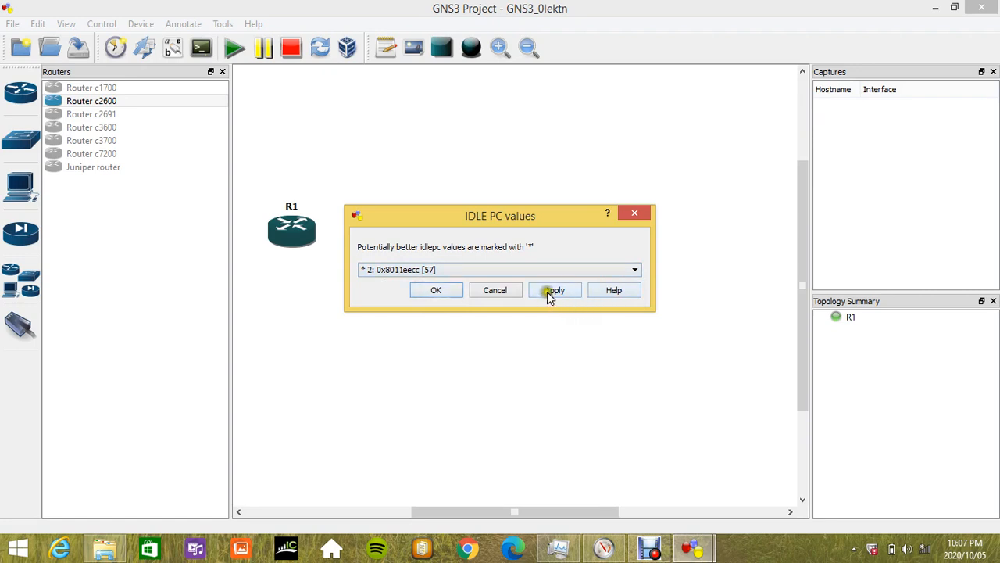
{"action": "left_click", "coordinate": [553, 289]}
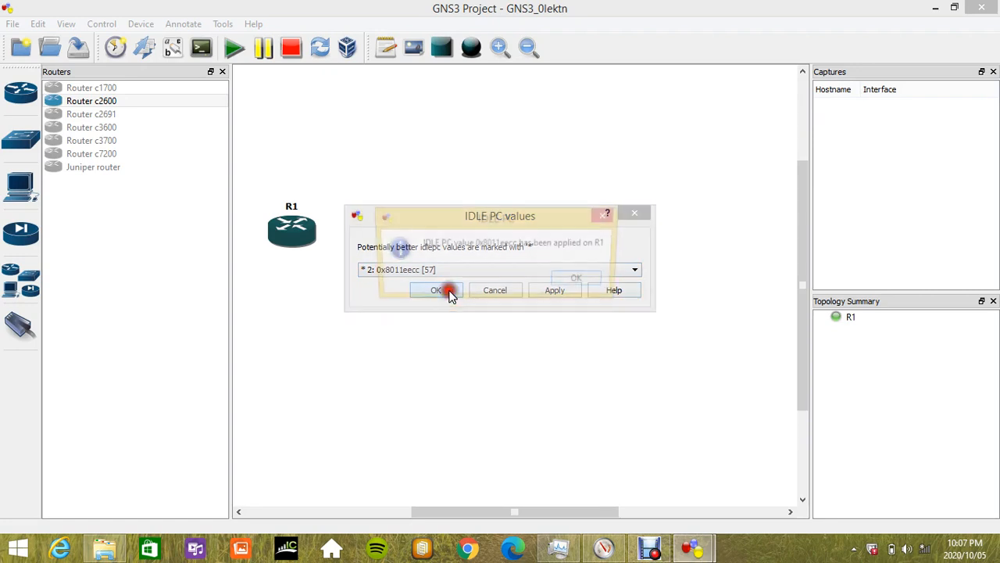
{"action": "left_click", "coordinate": [448, 289]}
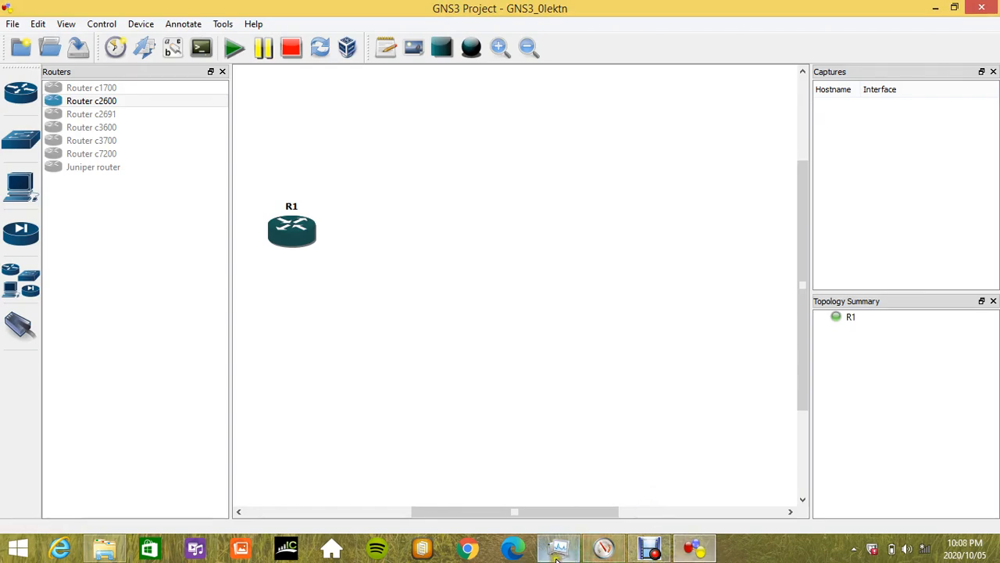
- Restore Task Manager to see CPU utilization down to about 50%
{"action": "left_click", "coordinate": [559, 547]}
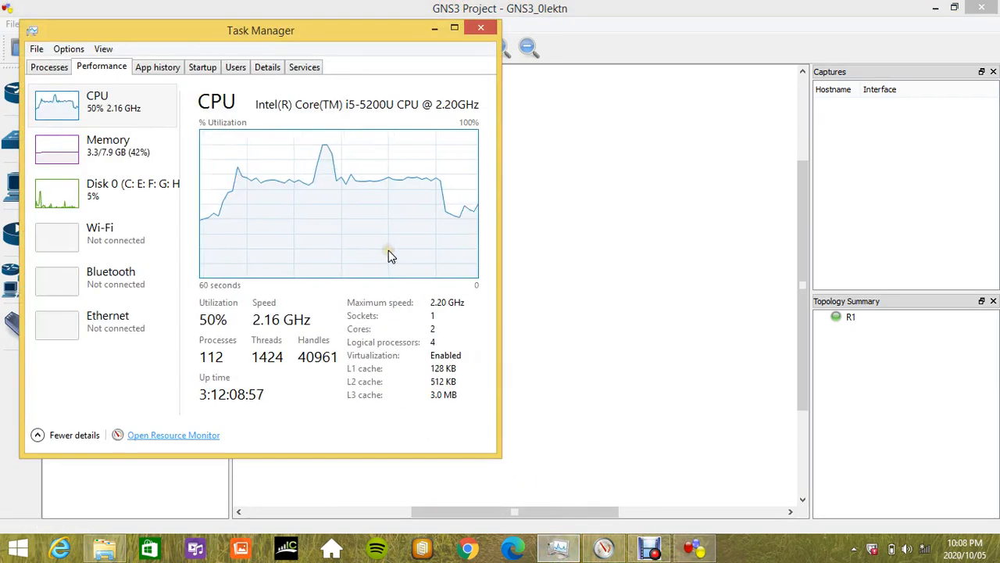
{"action": "mouse_move", "coordinate": [338, 213]}
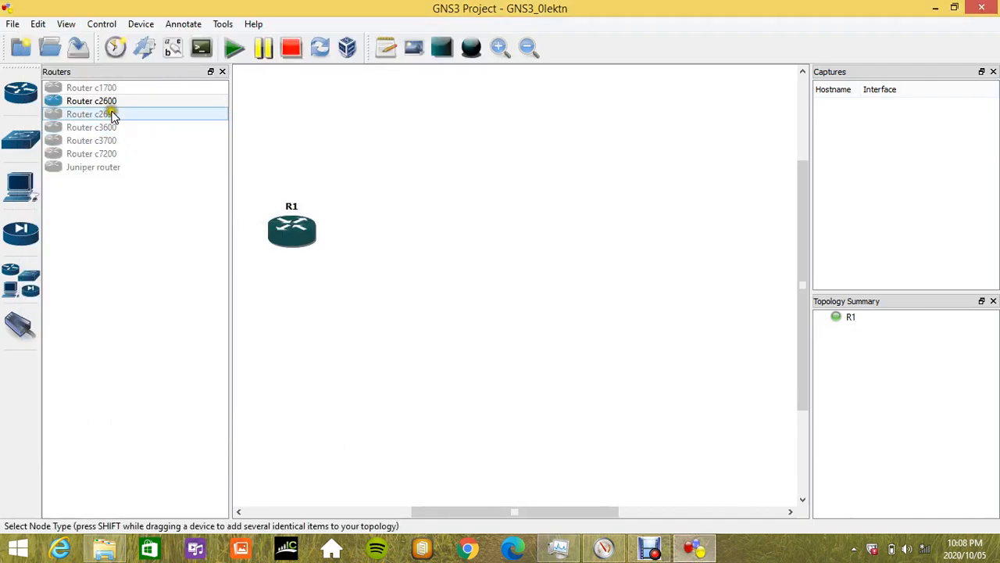
- Add c2600 router R2, link R1 to R2 f0/0, and start all devices
{"action": "left_click_drag", "start_coordinate": [90, 100], "coordinate": [453, 272]}
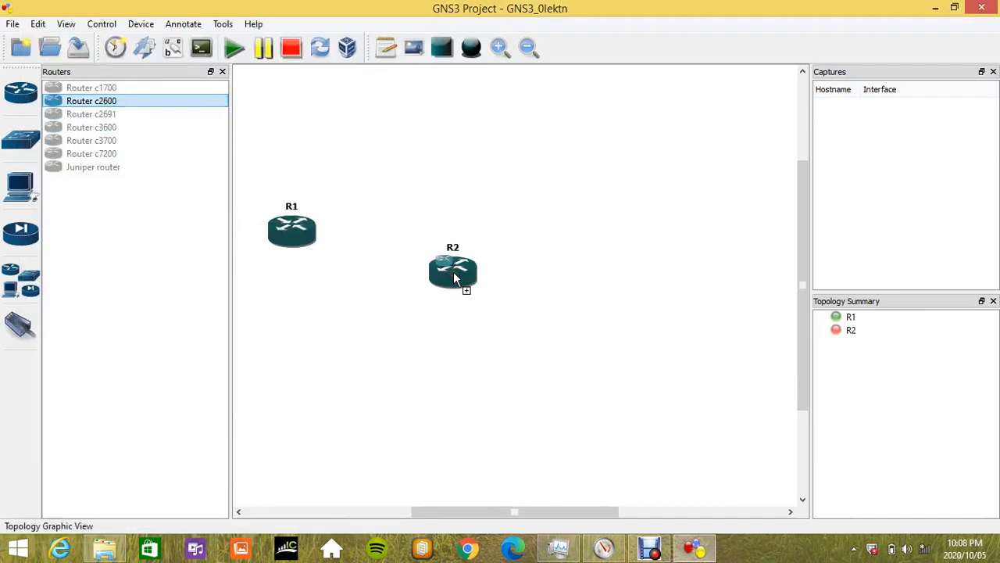
{"action": "mouse_move", "coordinate": [162, 93]}
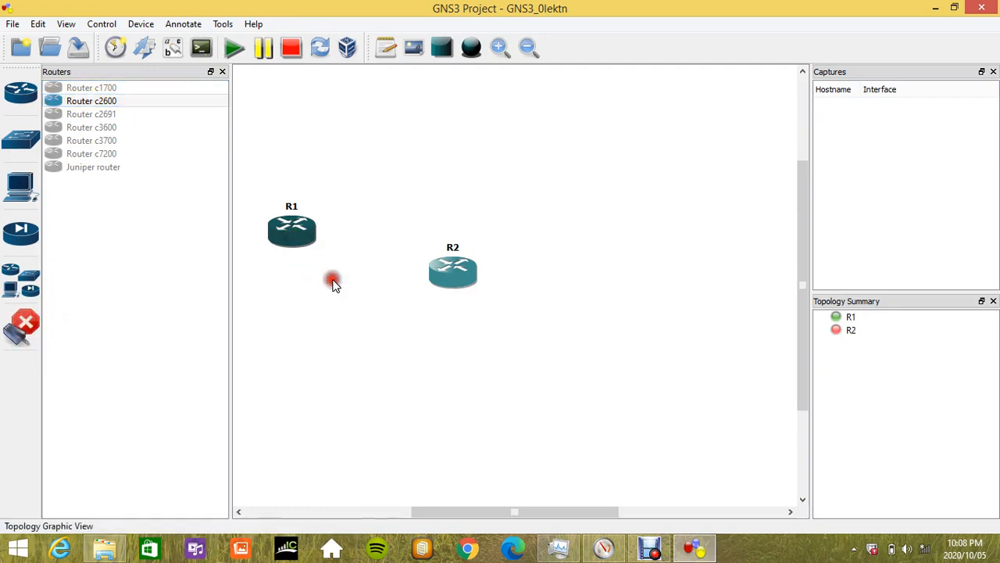
{"action": "left_click", "coordinate": [453, 272]}
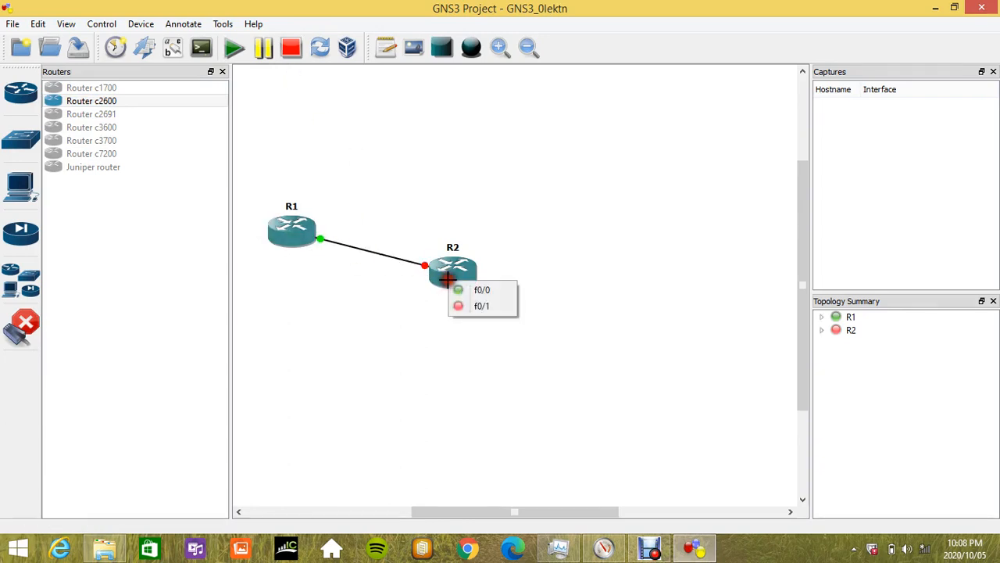
{"action": "left_click", "coordinate": [235, 47]}
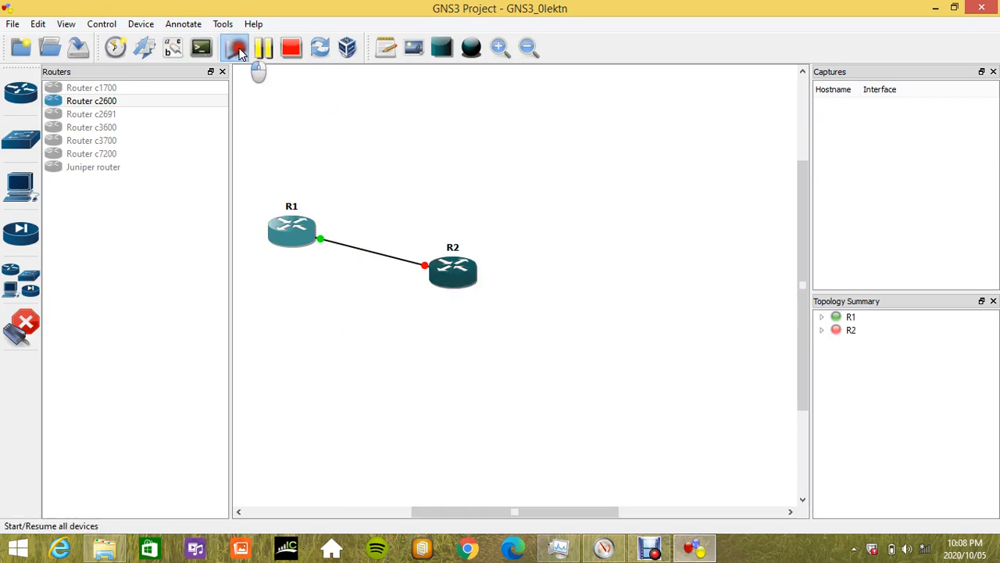
{"action": "left_click", "coordinate": [237, 47]}
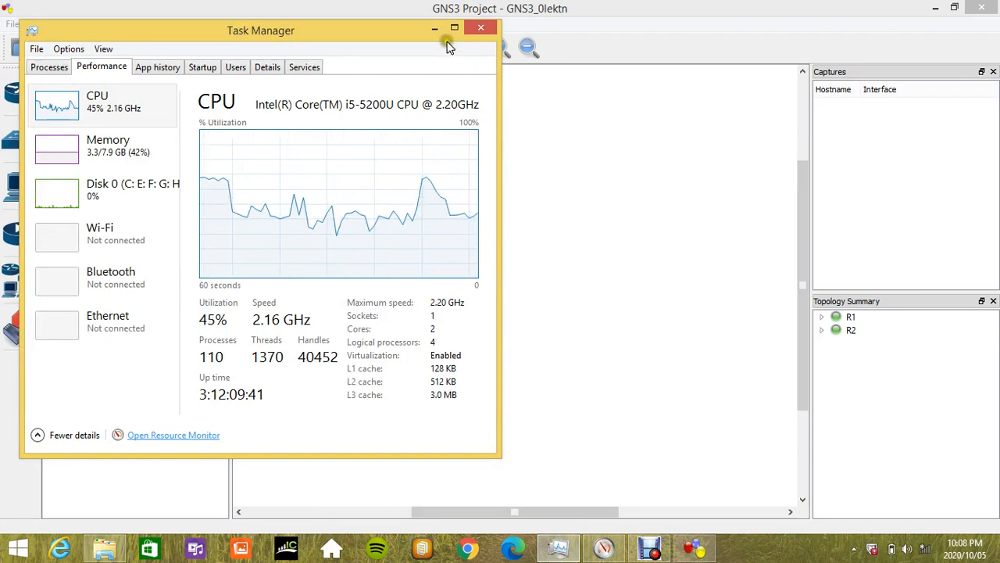
{"action": "left_click", "coordinate": [478, 28]}
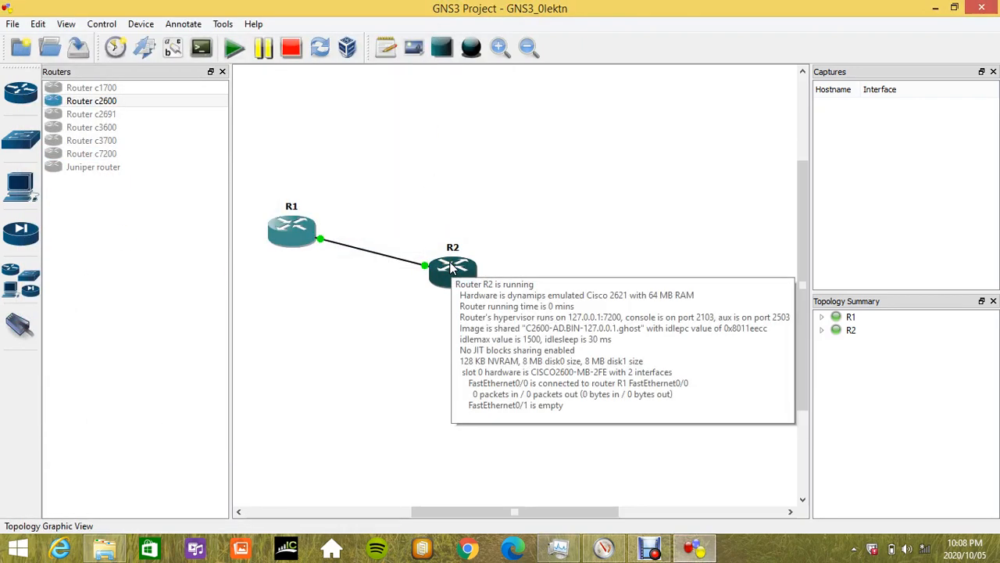
- Recalculate Idle PC for R2 and apply the value 0x8011ef40
{"action": "right_click", "coordinate": [451, 269]}
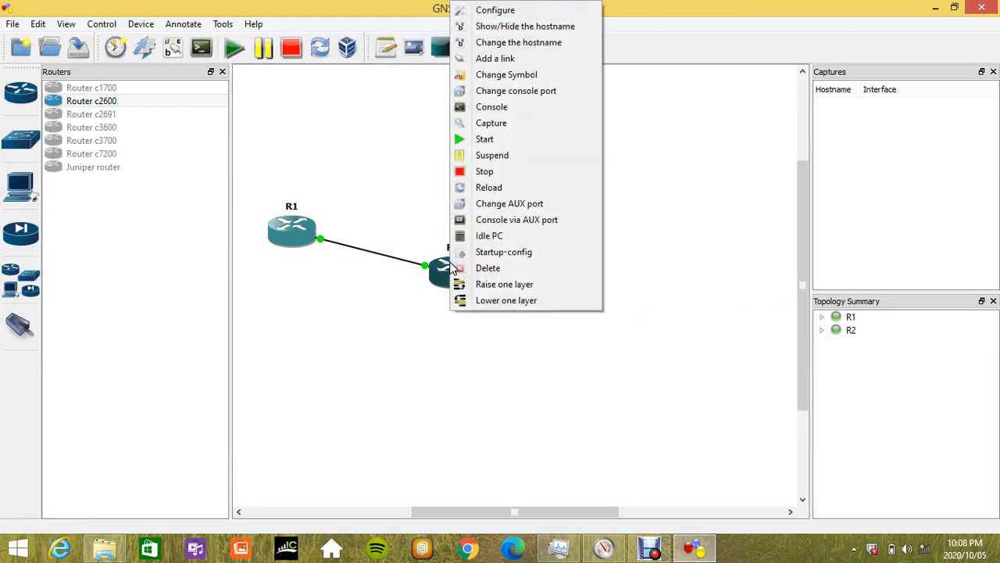
{"action": "left_click", "coordinate": [490, 234]}
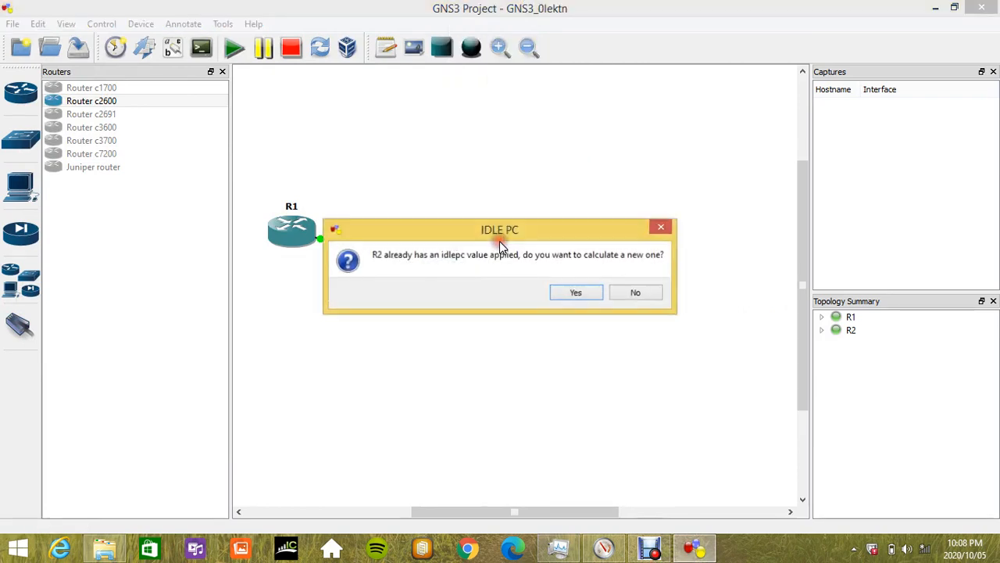
{"action": "mouse_move", "coordinate": [407, 269]}
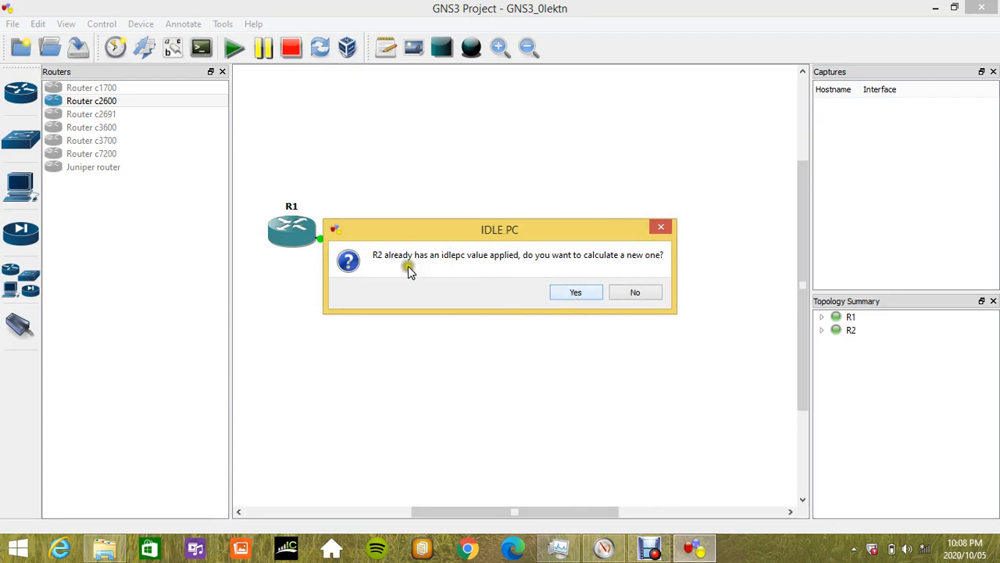
{"action": "mouse_move", "coordinate": [522, 278]}
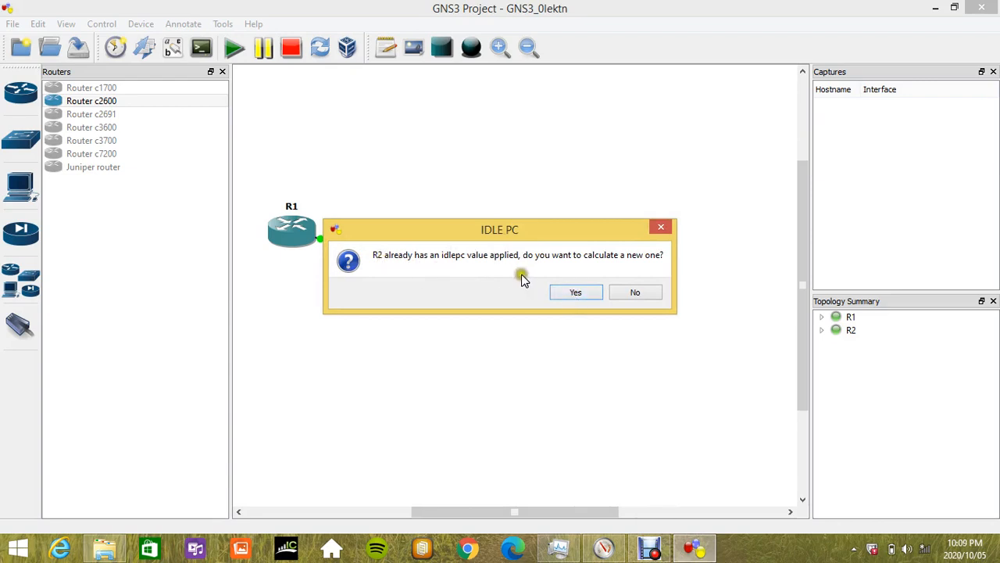
{"action": "left_click", "coordinate": [575, 292]}
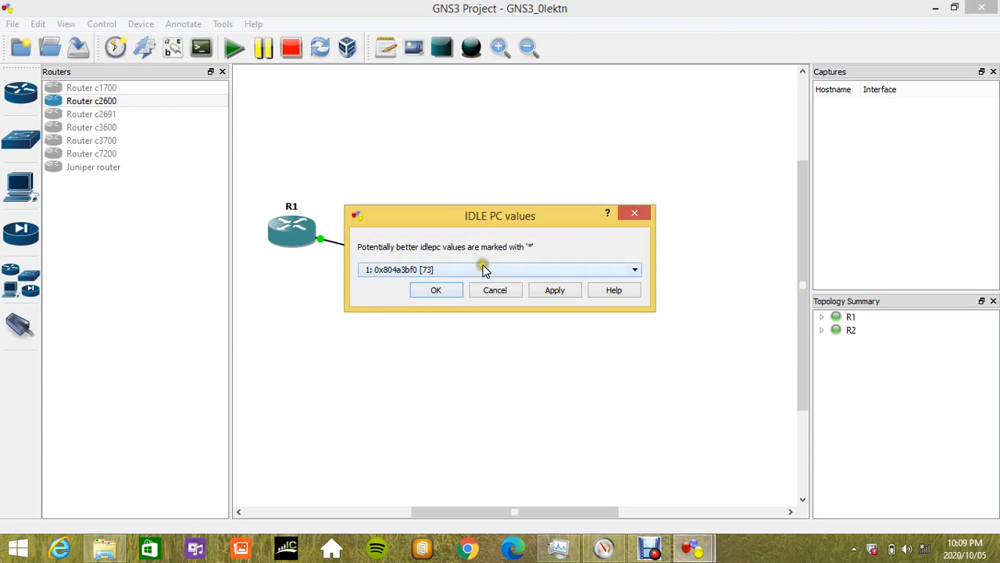
{"action": "left_click", "coordinate": [635, 269]}
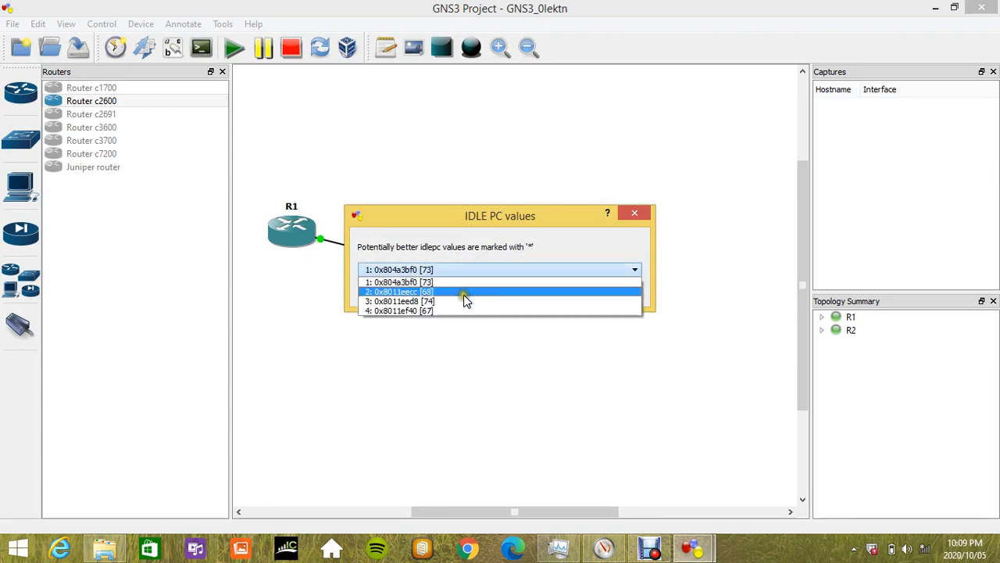
{"action": "left_click", "coordinate": [397, 309]}
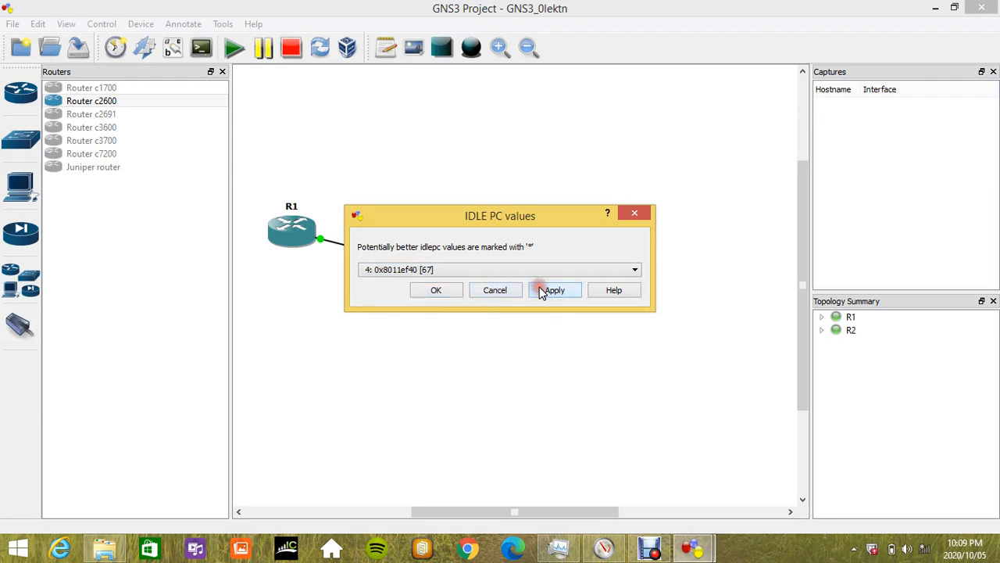
{"action": "left_click", "coordinate": [555, 289]}
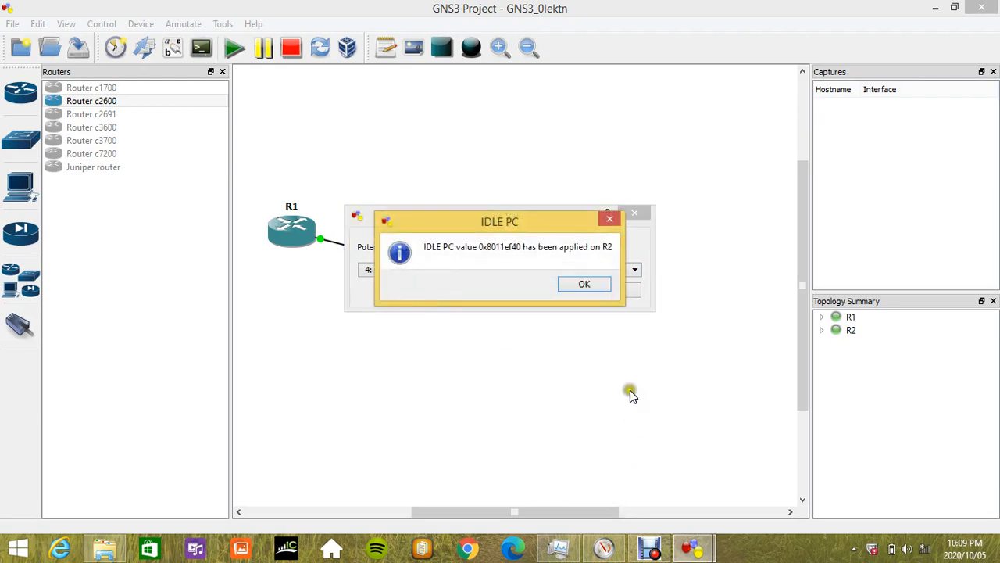
{"action": "left_click", "coordinate": [585, 285]}
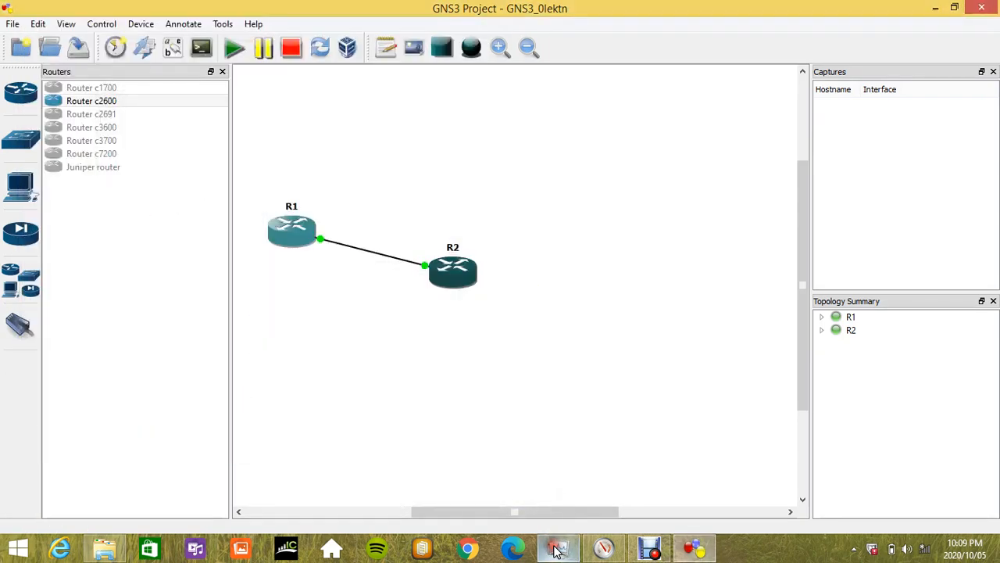
- Check Task Manager's CPU graph, showing about 85% utilization
{"action": "left_click", "coordinate": [558, 548]}
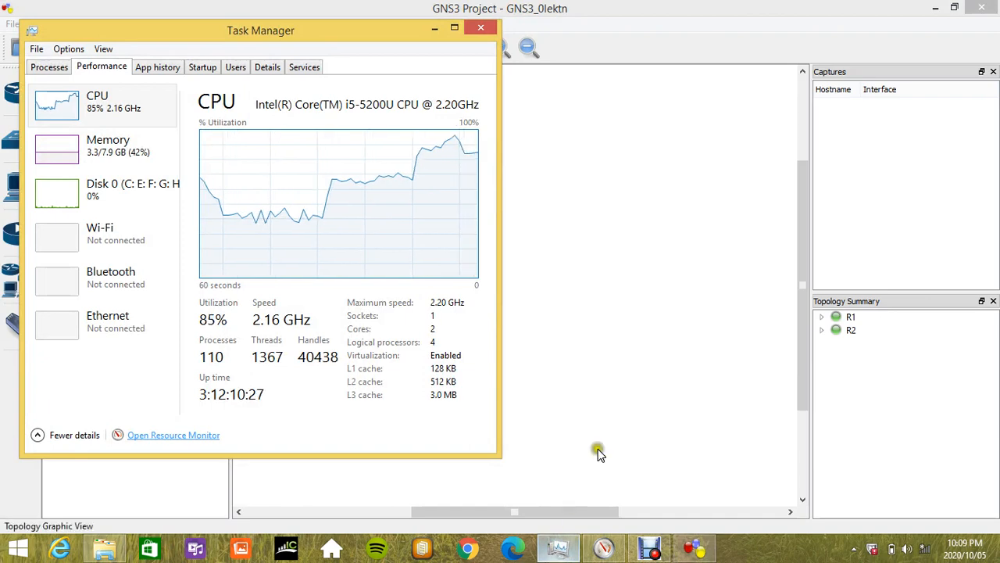
{"action": "left_click", "coordinate": [478, 28]}
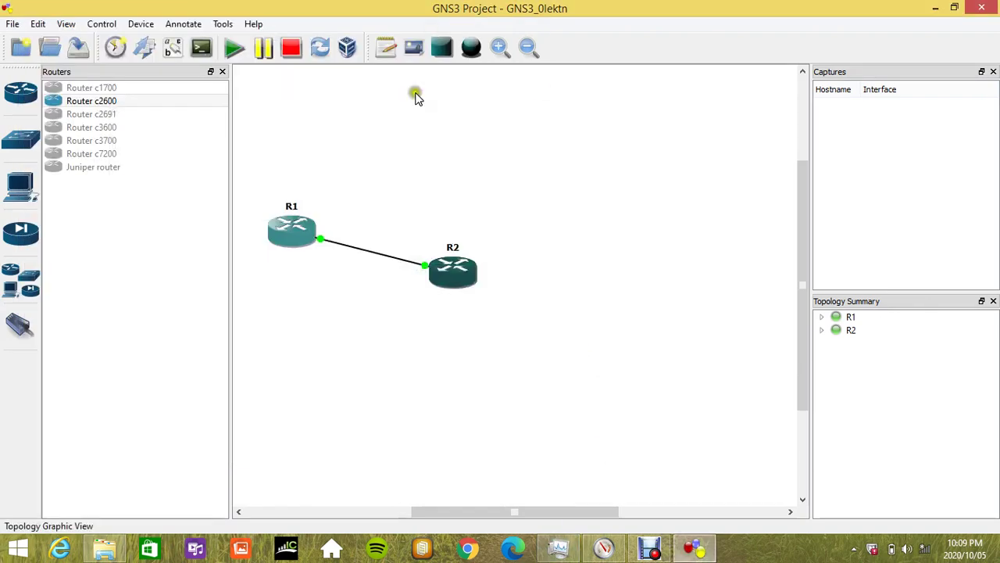
- Recalculate Idle PC for R1, apply starred 0x804a3bf0, and check CPU drops to 34%
{"action": "right_click", "coordinate": [292, 231]}
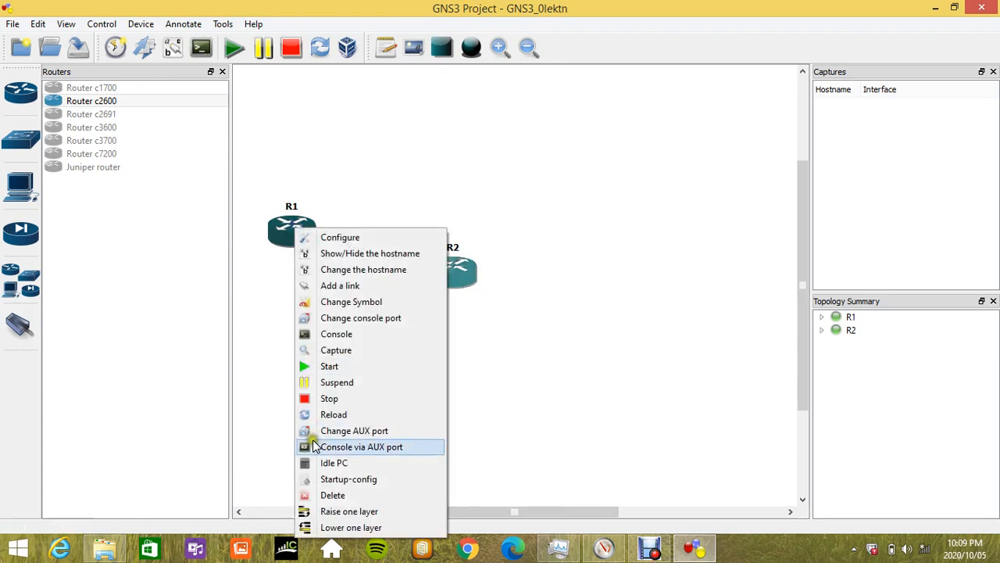
{"action": "left_click", "coordinate": [334, 463]}
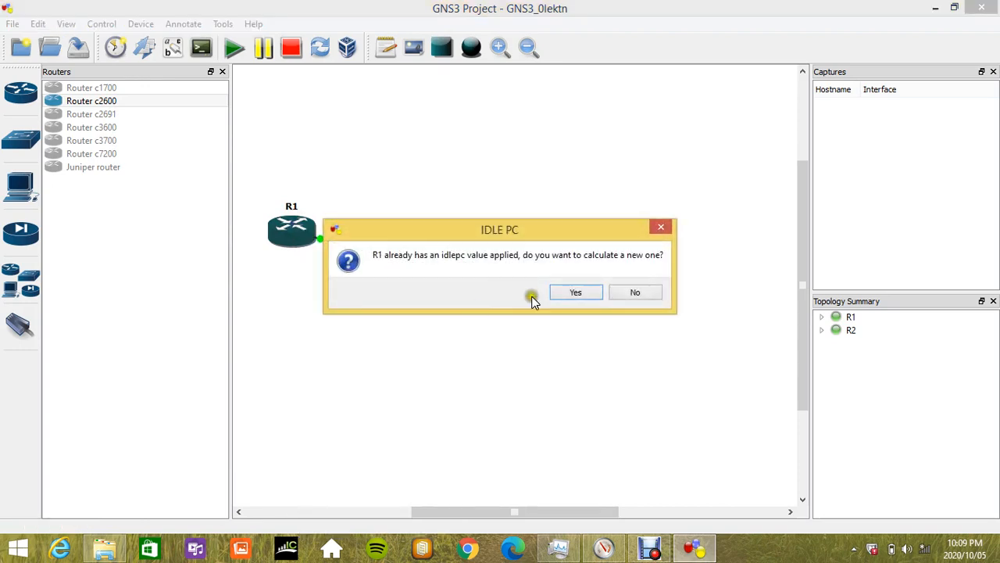
{"action": "left_click", "coordinate": [575, 292]}
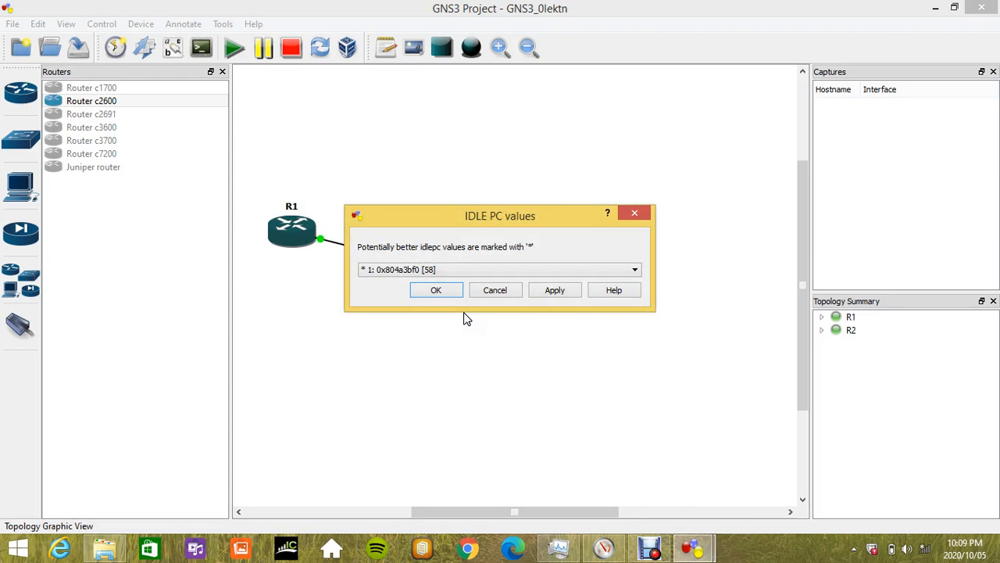
{"action": "left_click", "coordinate": [635, 268]}
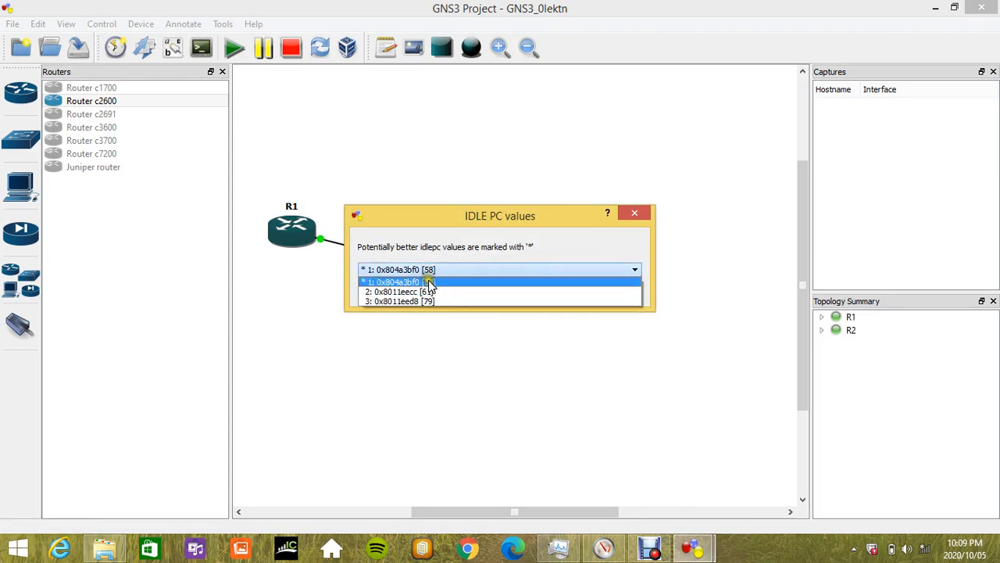
{"action": "left_click", "coordinate": [399, 281]}
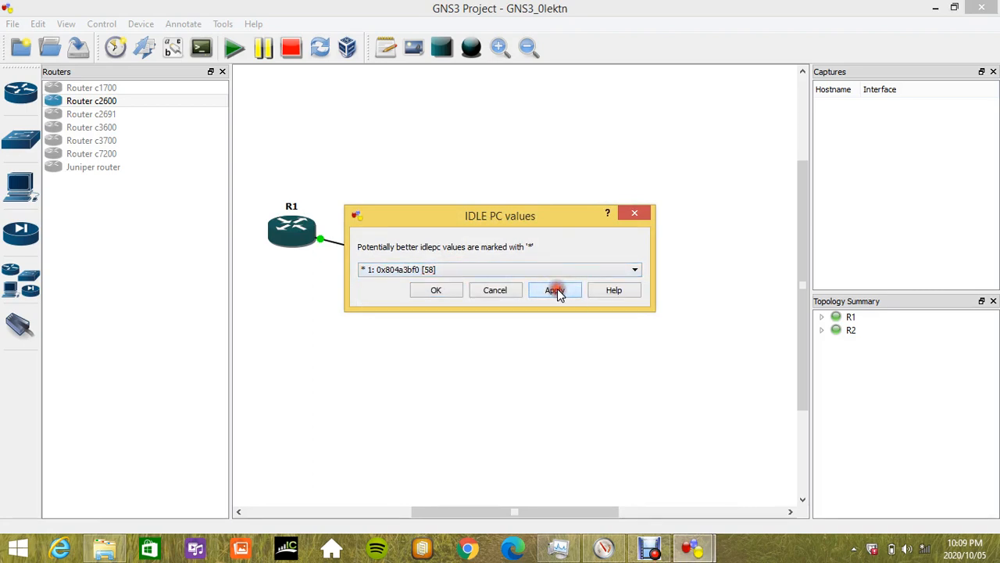
{"action": "left_click", "coordinate": [553, 290]}
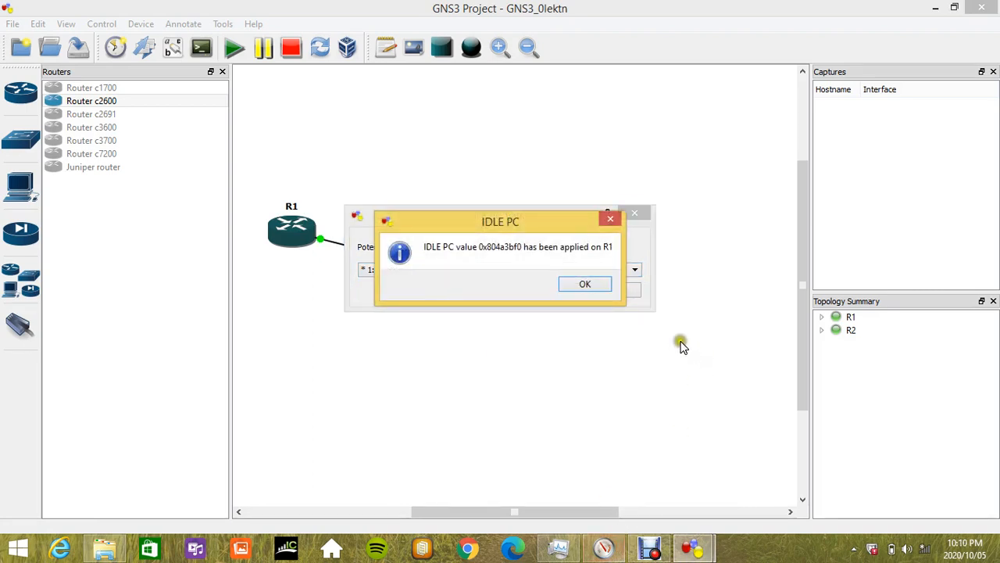
{"action": "left_click", "coordinate": [584, 284]}
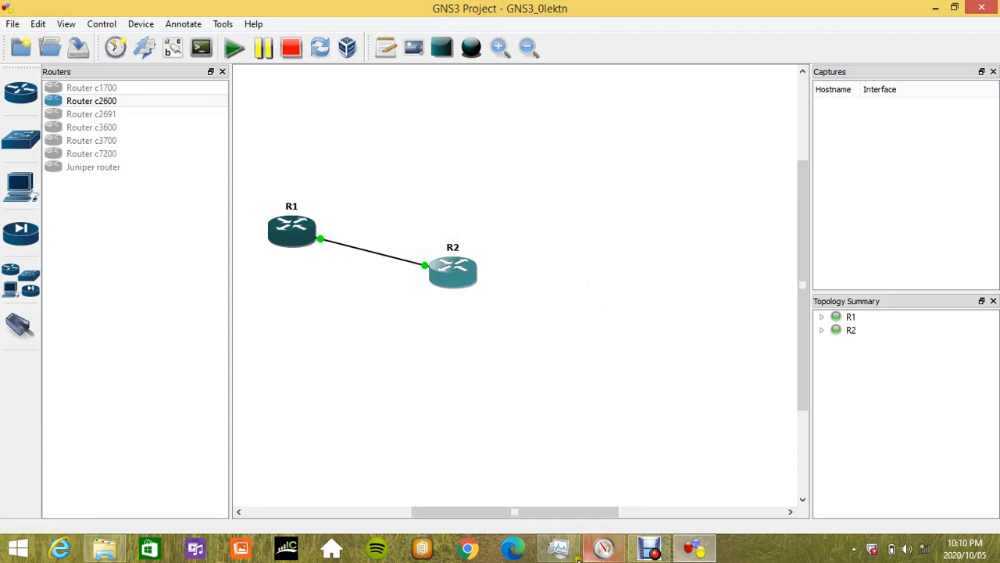
{"action": "left_click", "coordinate": [558, 547]}
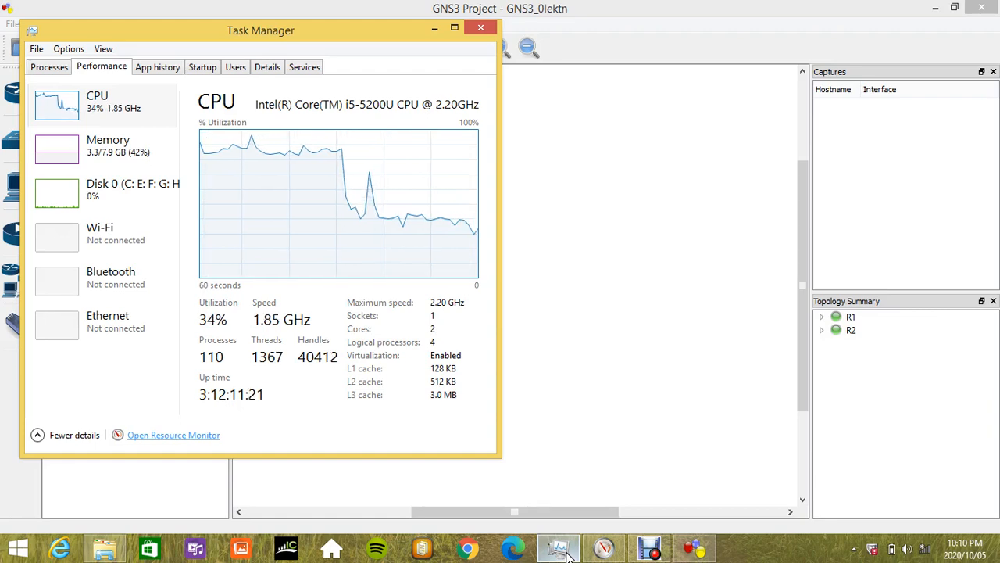
{"action": "left_click", "coordinate": [172, 434]}
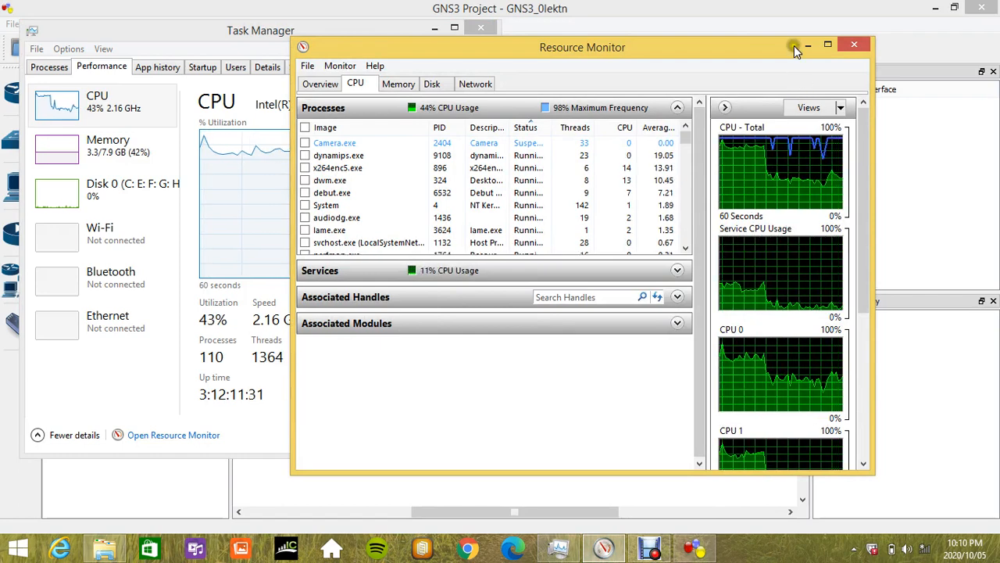
{"action": "left_click", "coordinate": [850, 45]}
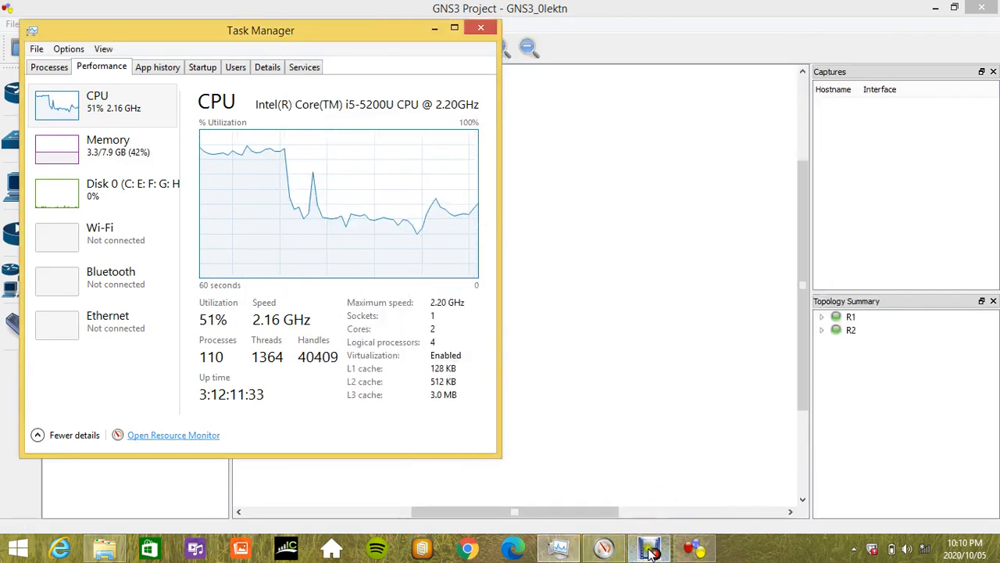
{"action": "left_click", "coordinate": [650, 547]}
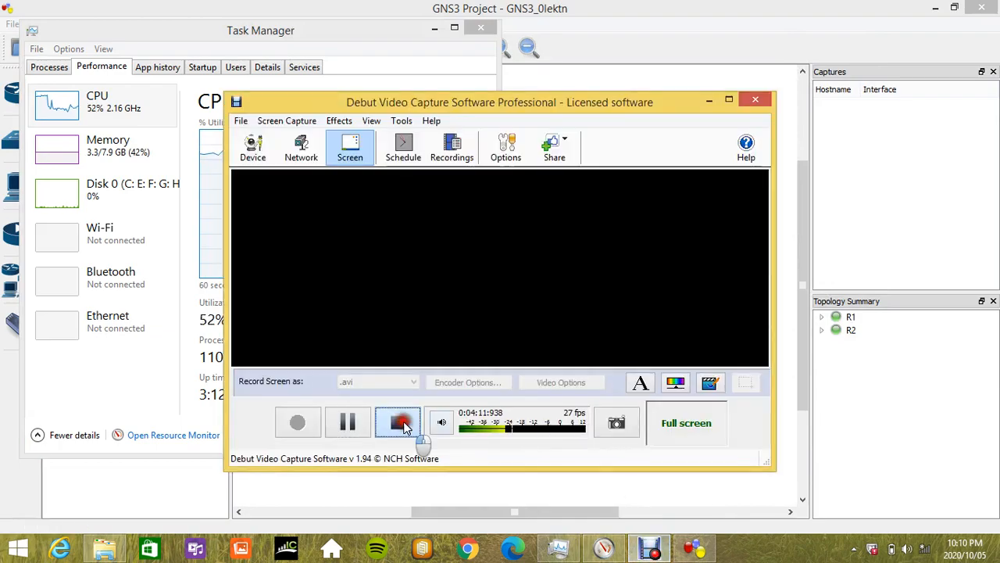